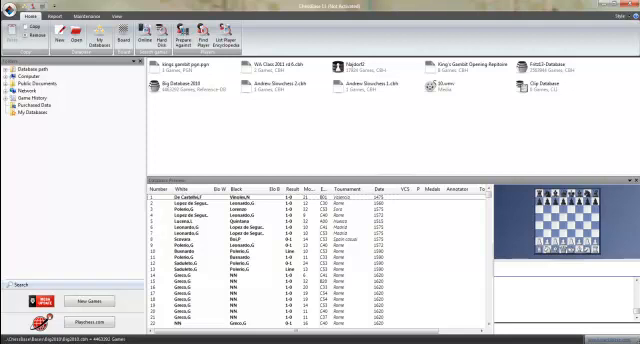
mouse_move(224, 120)
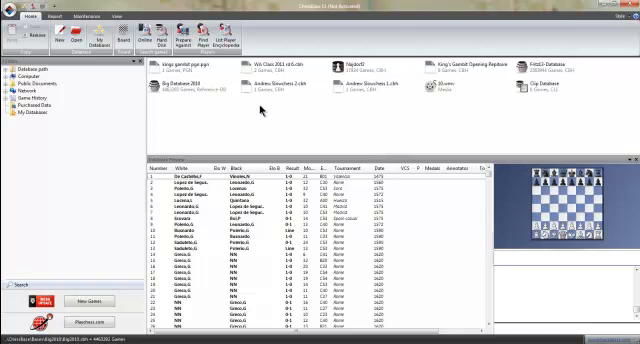
Load a different, smaller database so its single game is listed.
click(190, 90)
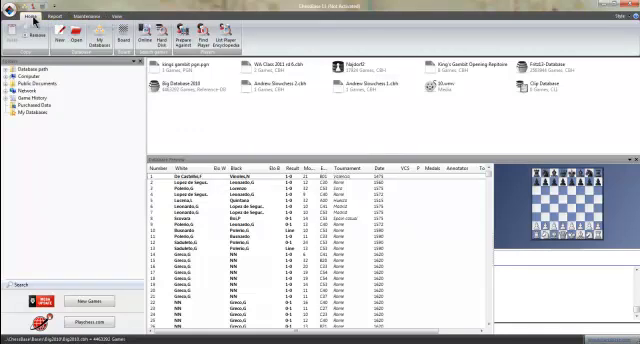
click(108, 16)
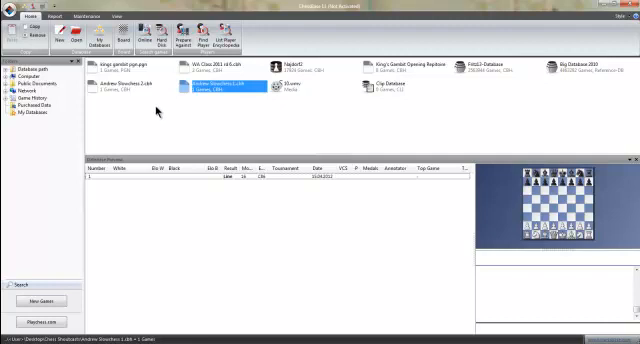
mouse_move(172, 112)
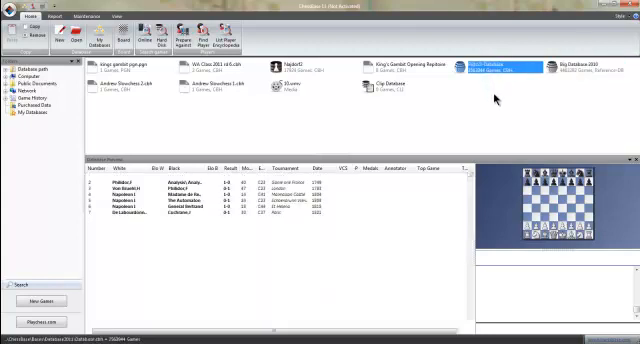
click(576, 66)
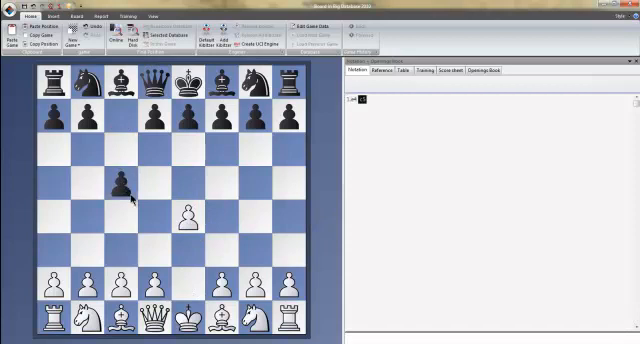
Enter the Sicilian opening moves 1.e4 c5 on the board.
click(184, 218)
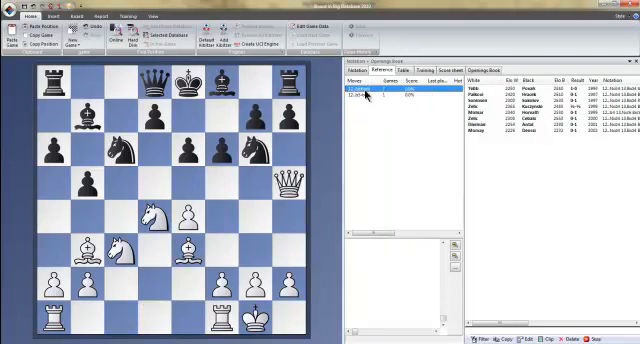
click(368, 88)
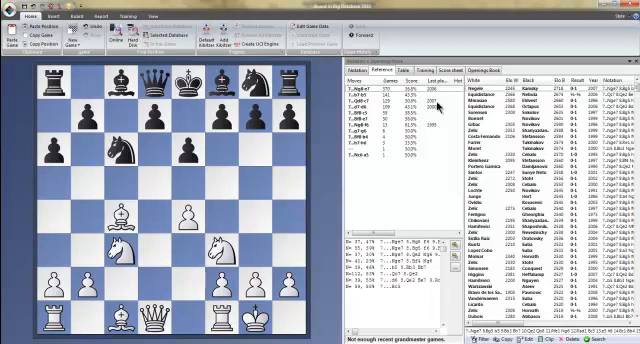
mouse_move(384, 90)
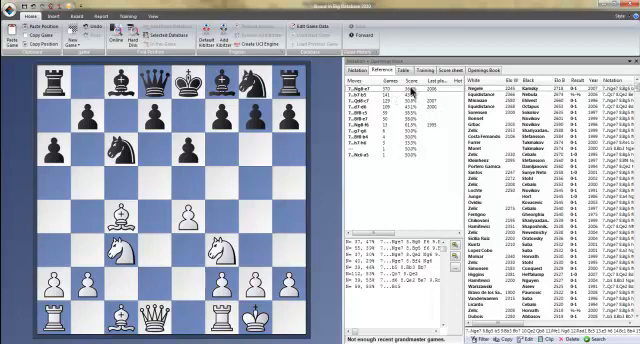